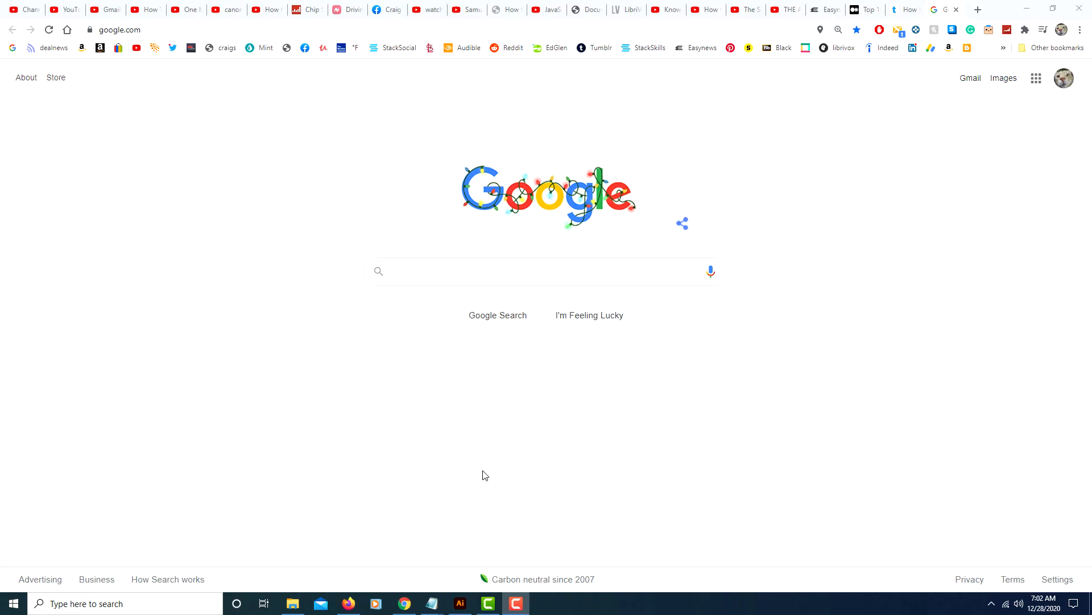
{"action": "mouse_move", "coordinate": [694, 264]}
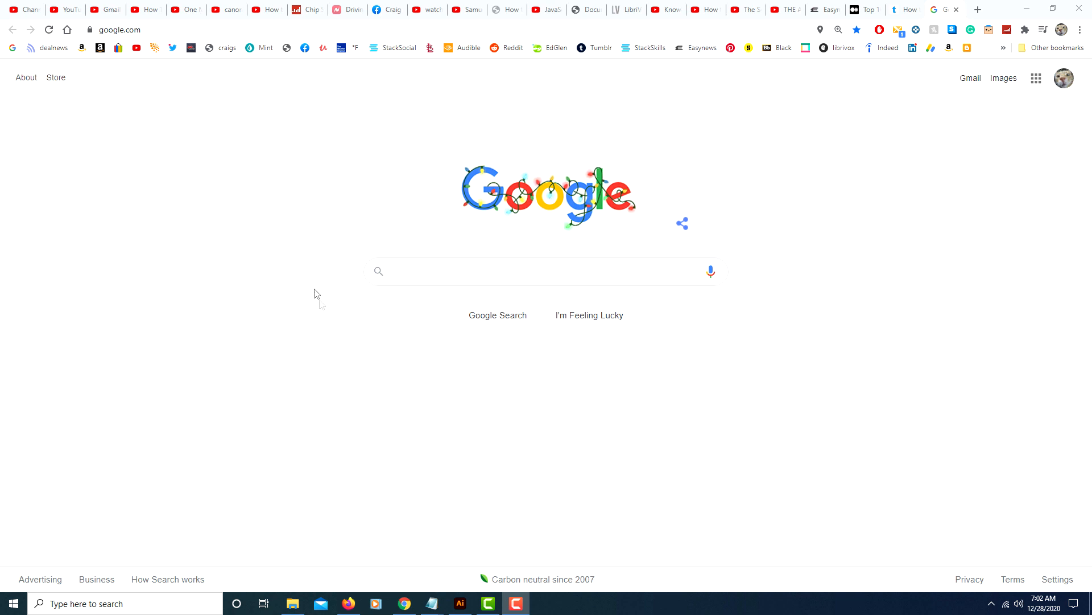
{"action": "mouse_move", "coordinate": [753, 382]}
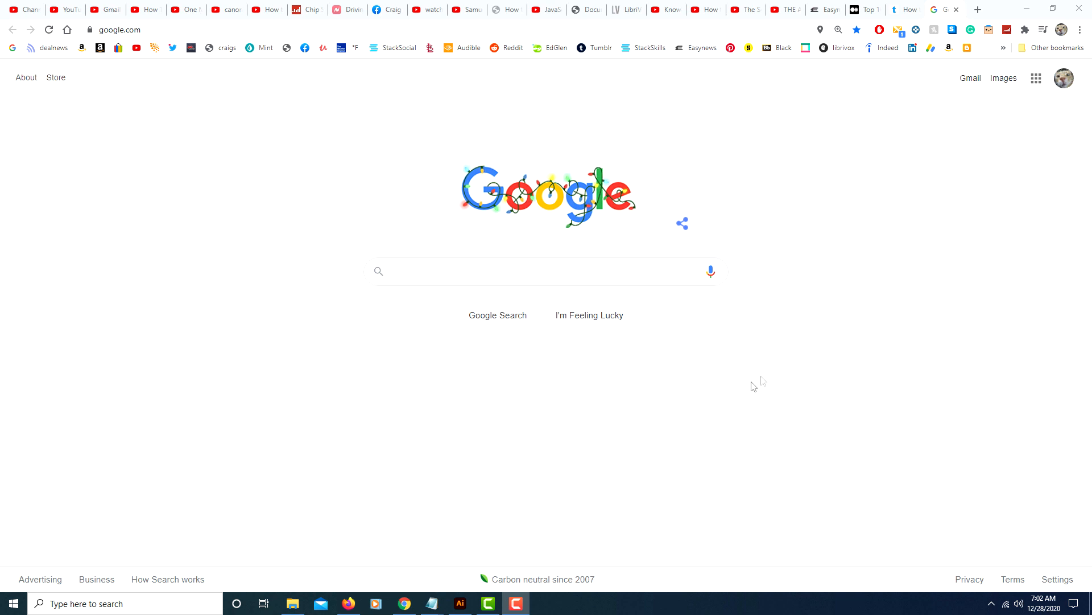
{"action": "mouse_move", "coordinate": [1079, 36]}
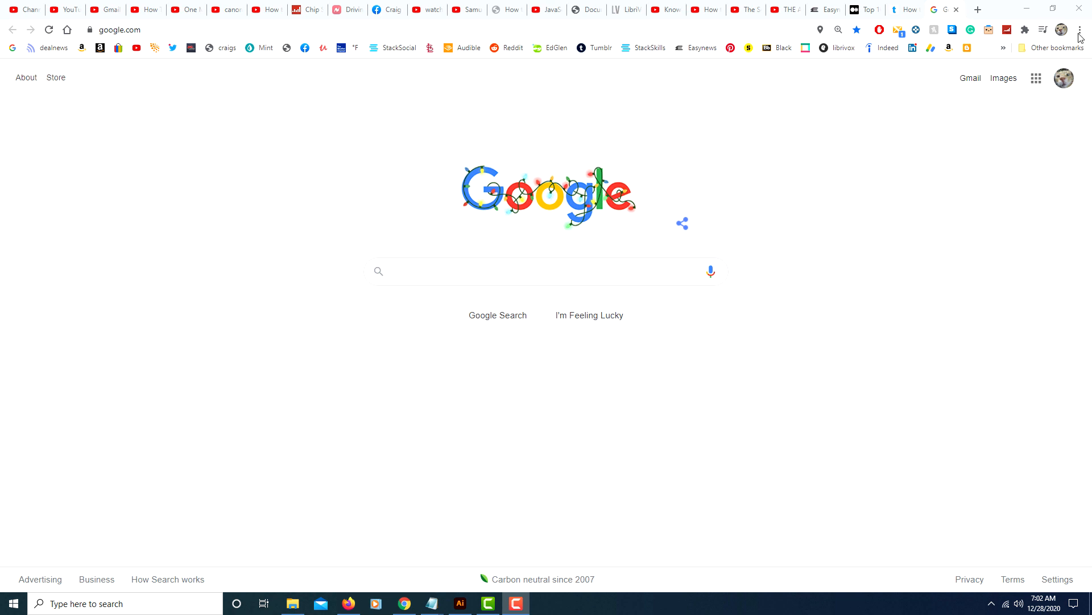
Open Chrome's Settings page from the three-dot menu
{"action": "left_click", "coordinate": [1081, 27]}
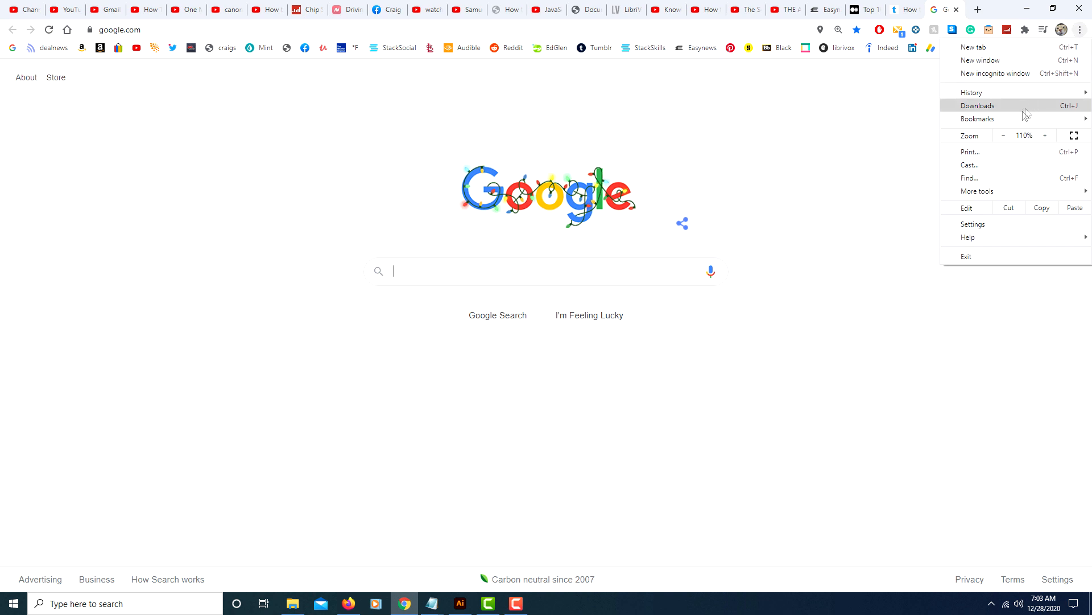
{"action": "mouse_move", "coordinate": [999, 171]}
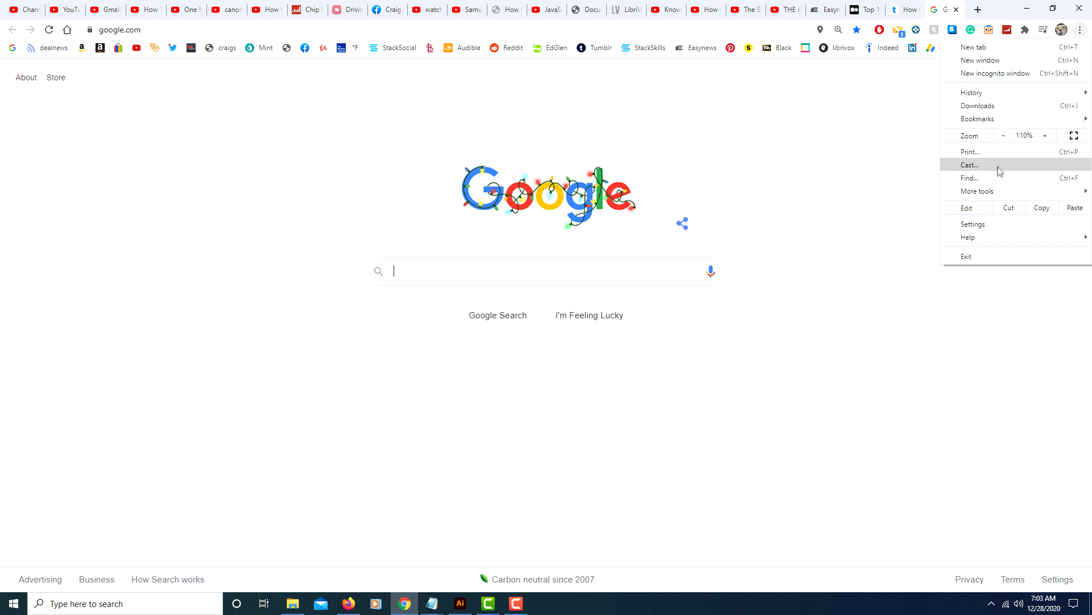
{"action": "mouse_move", "coordinate": [1000, 180]}
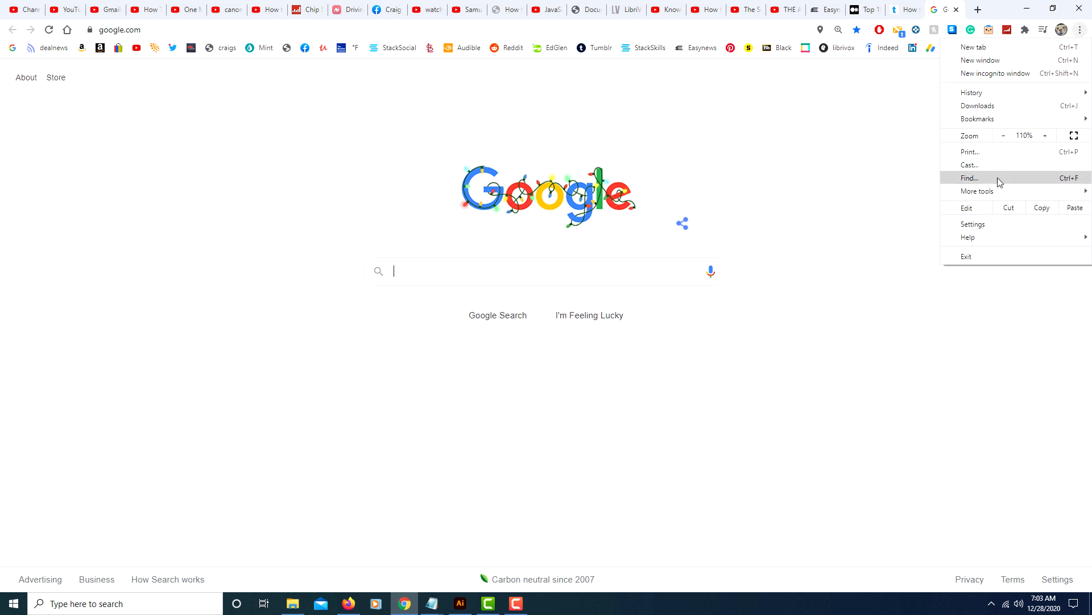
{"action": "left_click", "coordinate": [973, 223]}
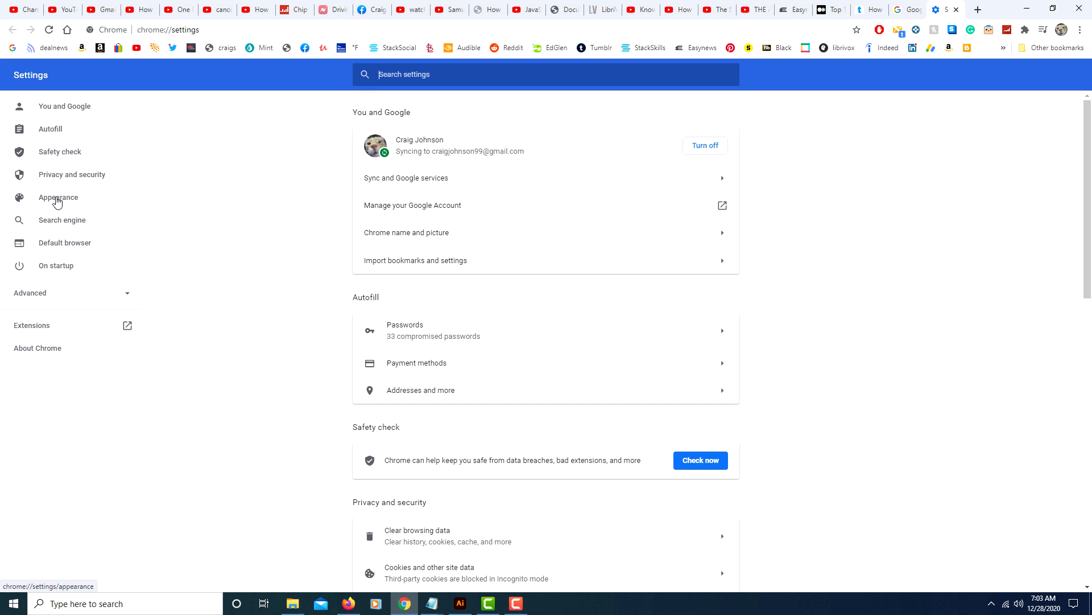
{"action": "mouse_move", "coordinate": [65, 204]}
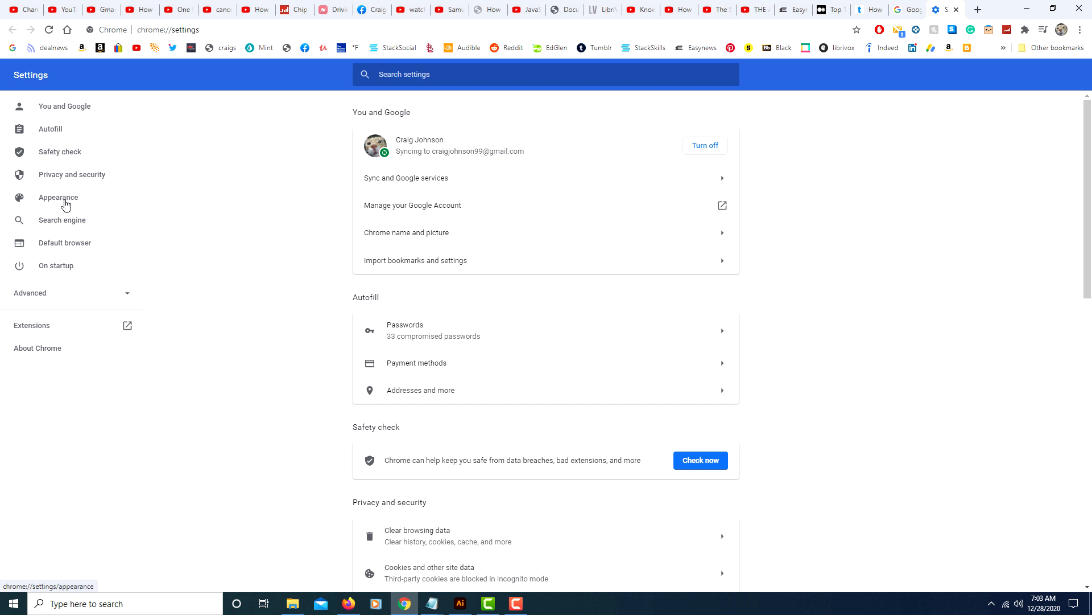
Go to the Appearance section and reach the Theme option leading to the Web Store themes
{"action": "left_click", "coordinate": [57, 197]}
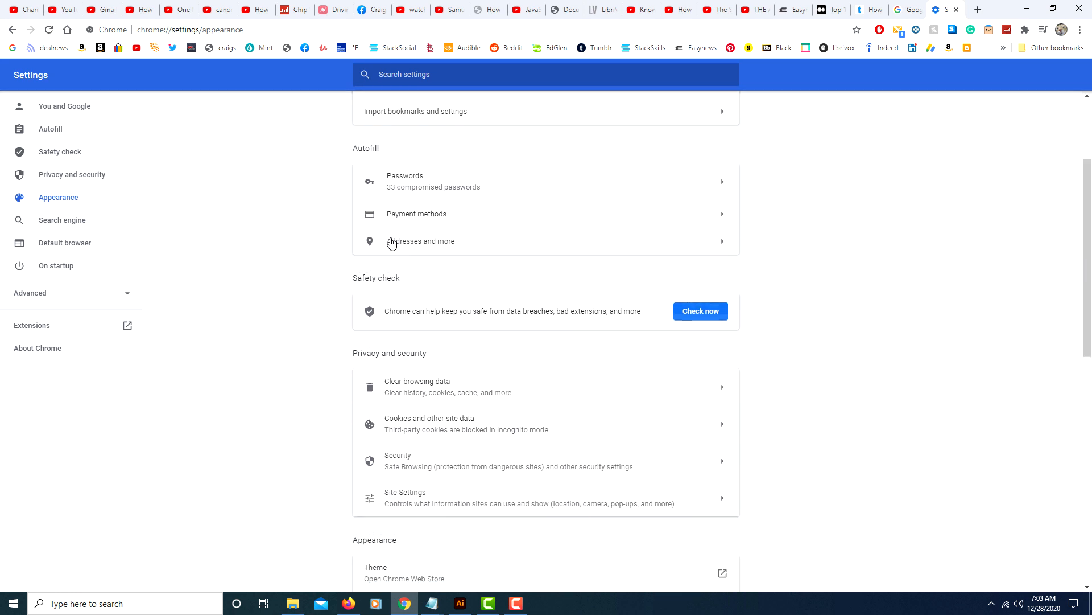
{"action": "scroll", "scroll_direction": "down", "scroll_amount": 3}
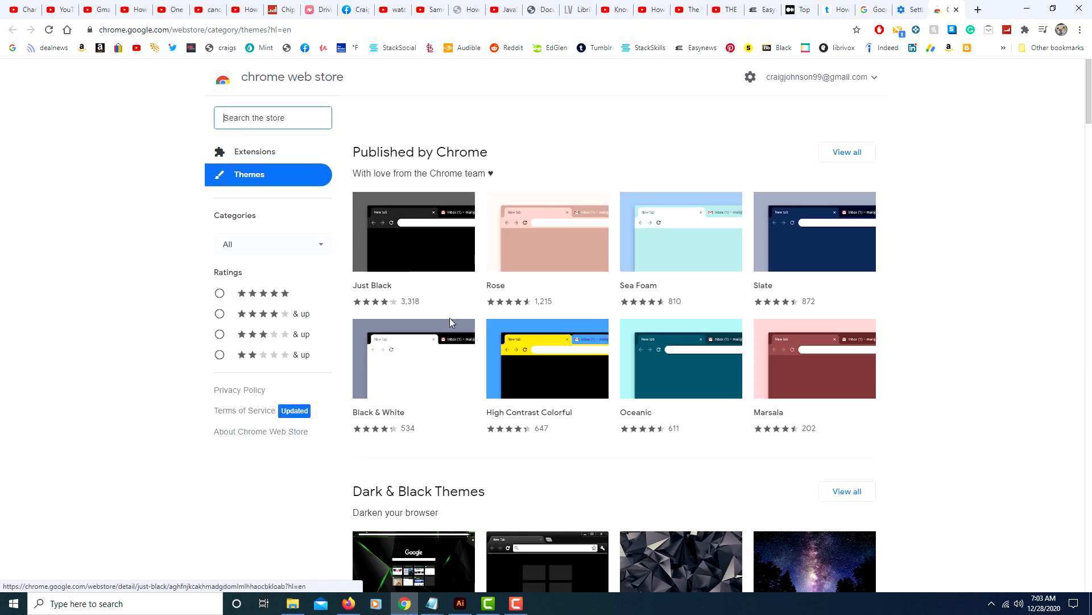
Browse the Themes listings and open the Blue/Green Cubes theme page
{"action": "scroll", "scroll_direction": "down", "scroll_amount": 3}
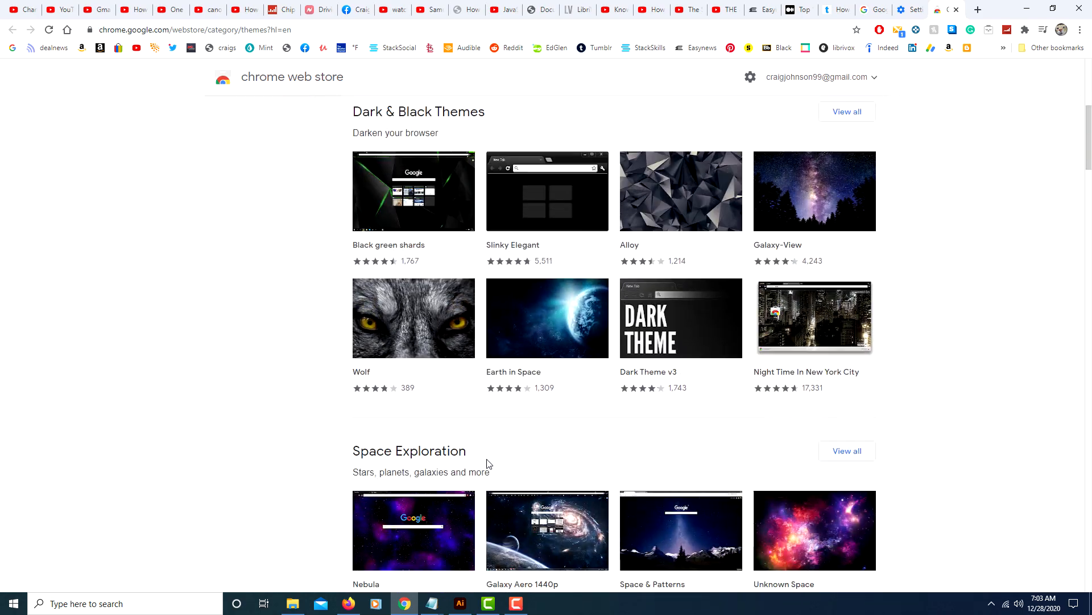
{"action": "scroll", "scroll_direction": "down", "scroll_amount": 3}
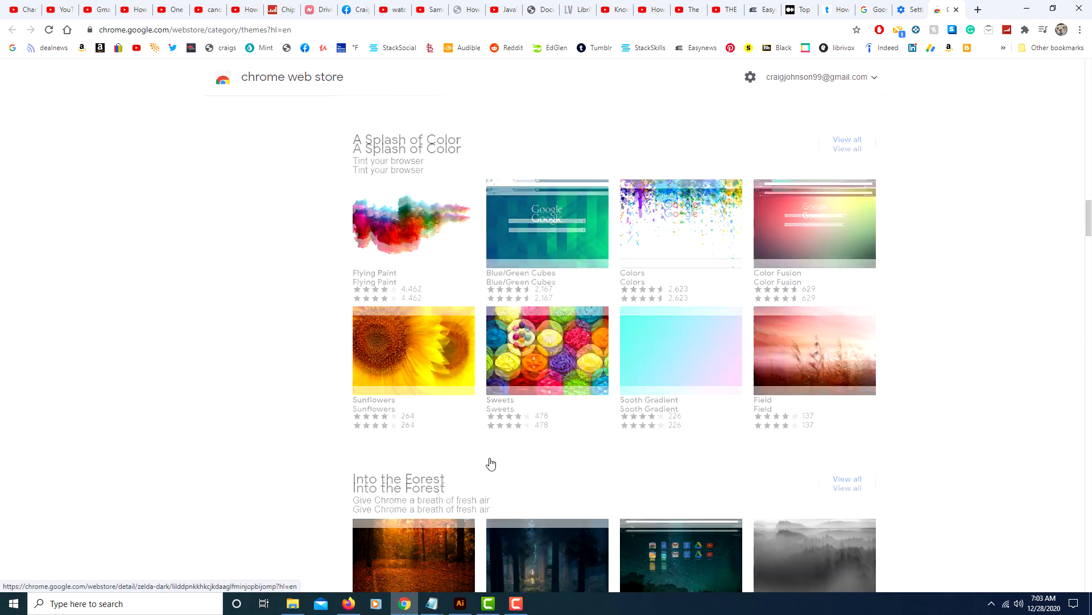
{"action": "scroll", "scroll_direction": "up", "scroll_amount": 3}
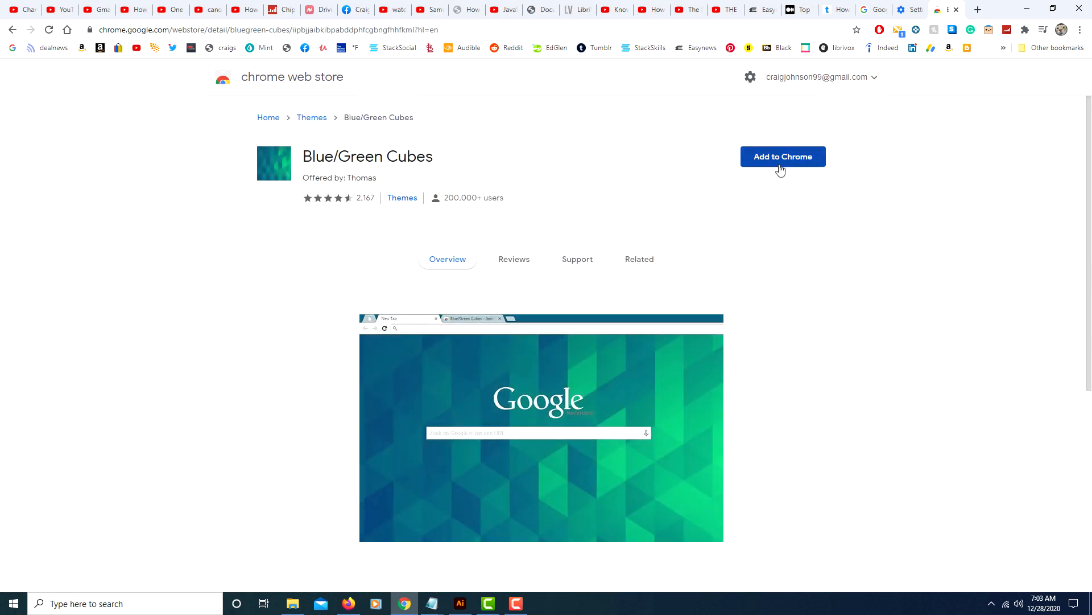
Add the Blue/Green Cubes theme to Chrome and view it on a new tab
{"action": "left_click", "coordinate": [783, 156]}
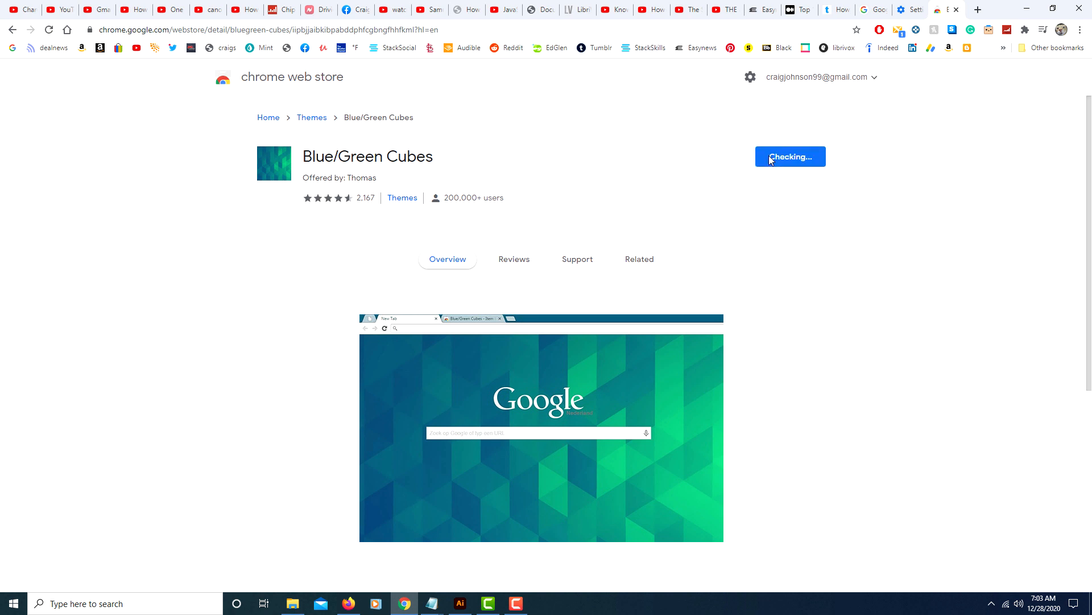
{"action": "mouse_move", "coordinate": [644, 285]}
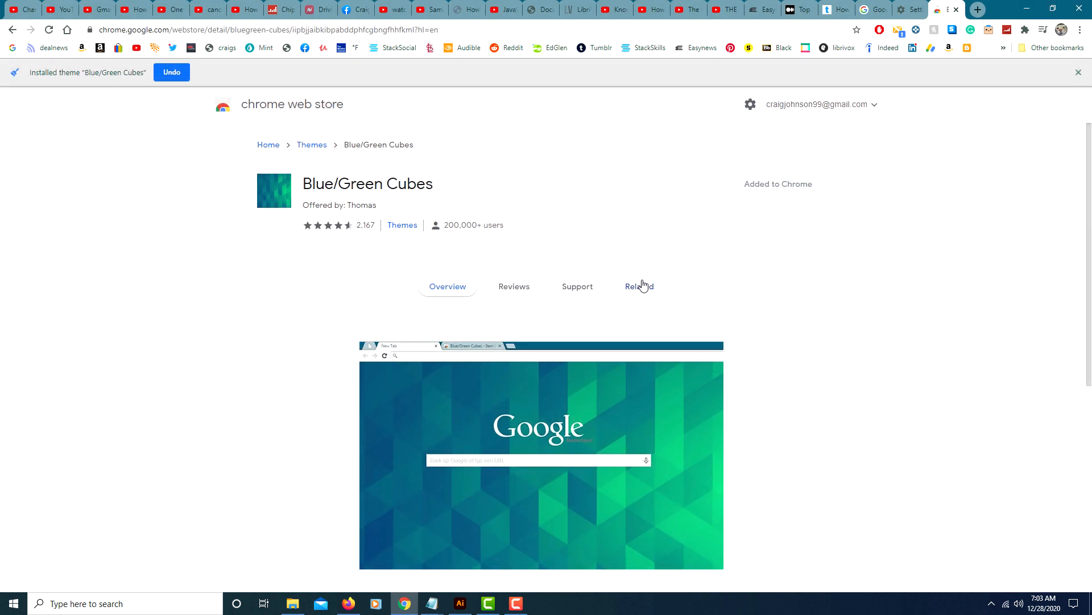
{"action": "mouse_move", "coordinate": [1006, 21]}
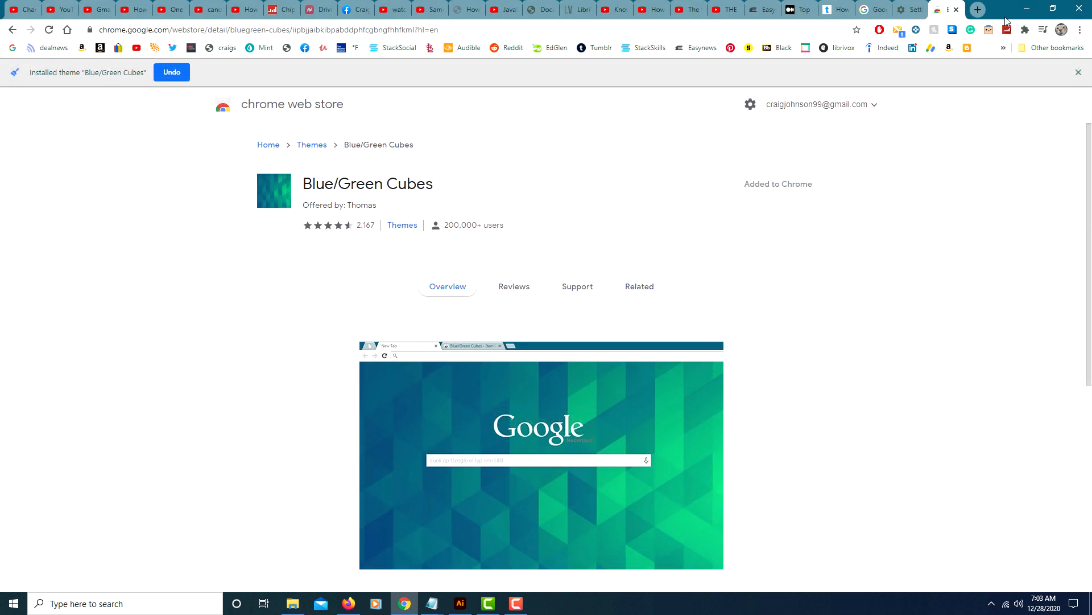
{"action": "left_click", "coordinate": [981, 9]}
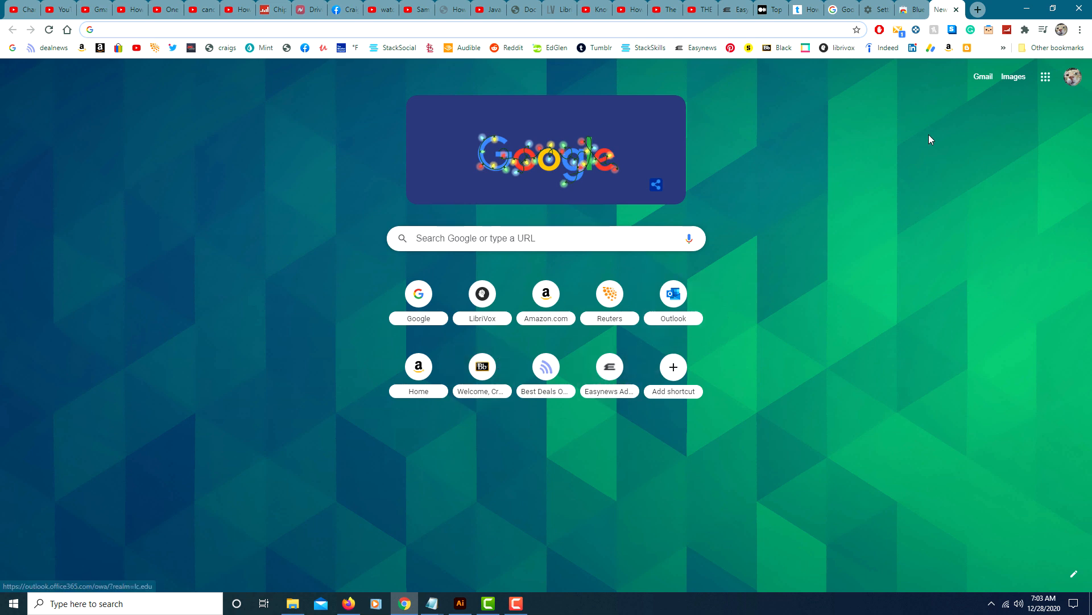
{"action": "mouse_move", "coordinate": [883, 9]}
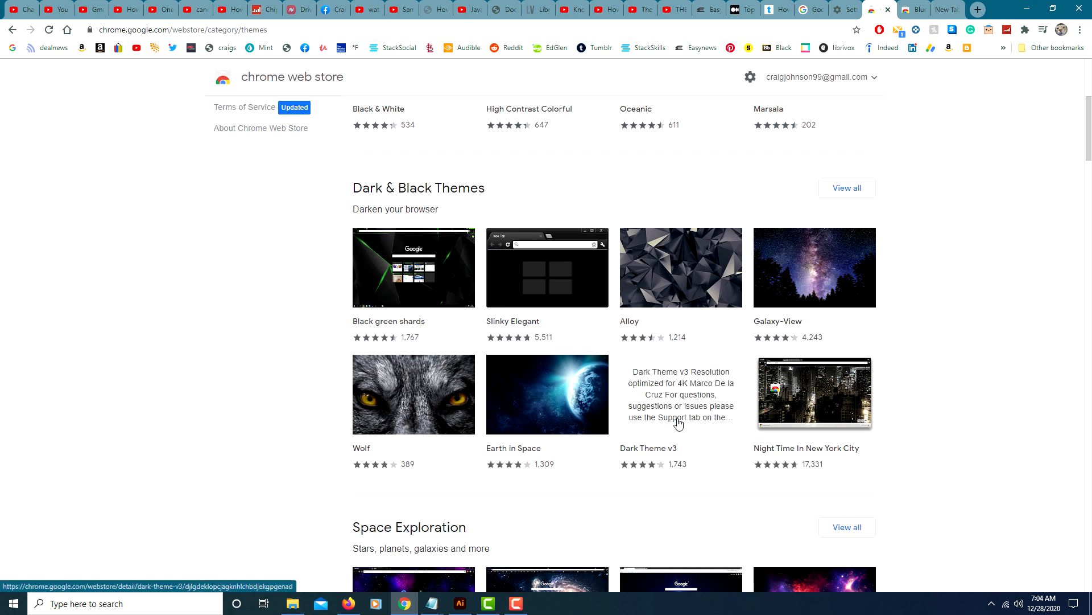
Open Night Time In New York City from Dark & Black Themes and add it to Chrome
{"action": "left_click", "coordinate": [815, 392]}
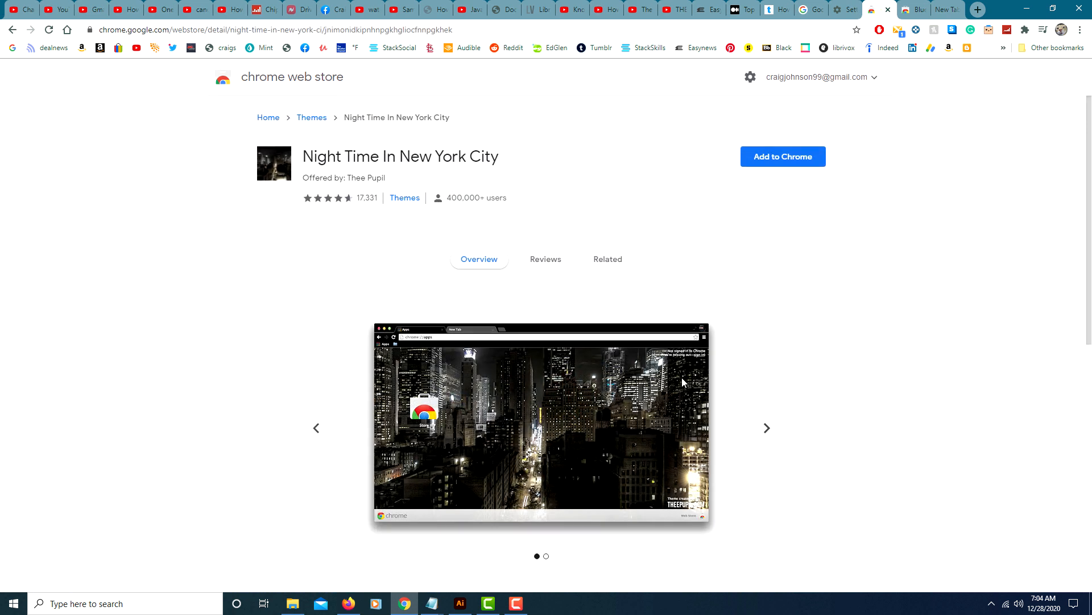
{"action": "left_click", "coordinate": [782, 156]}
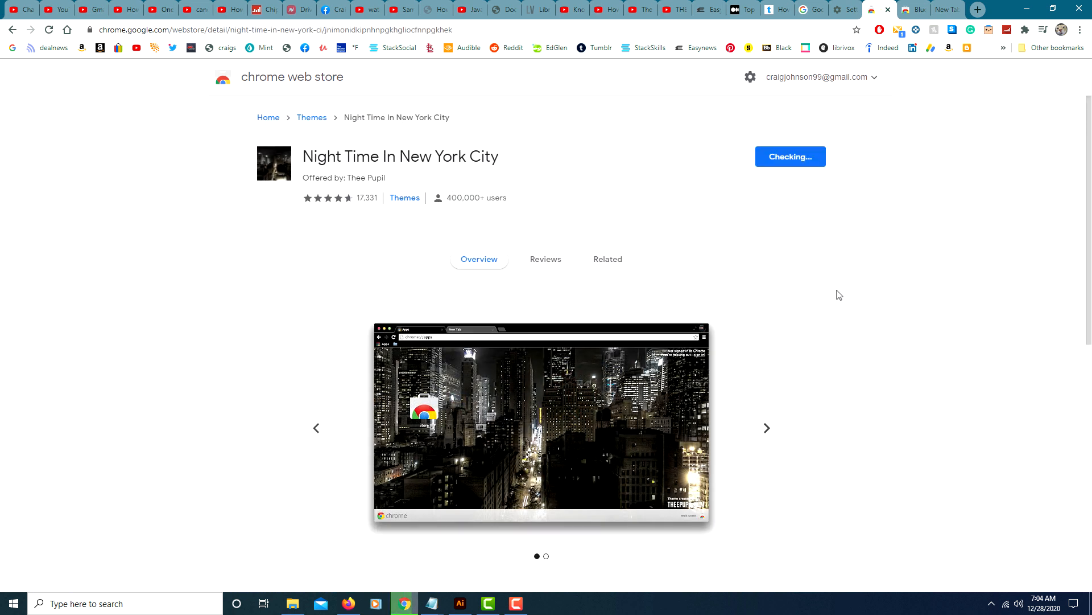
{"action": "mouse_move", "coordinate": [860, 304]}
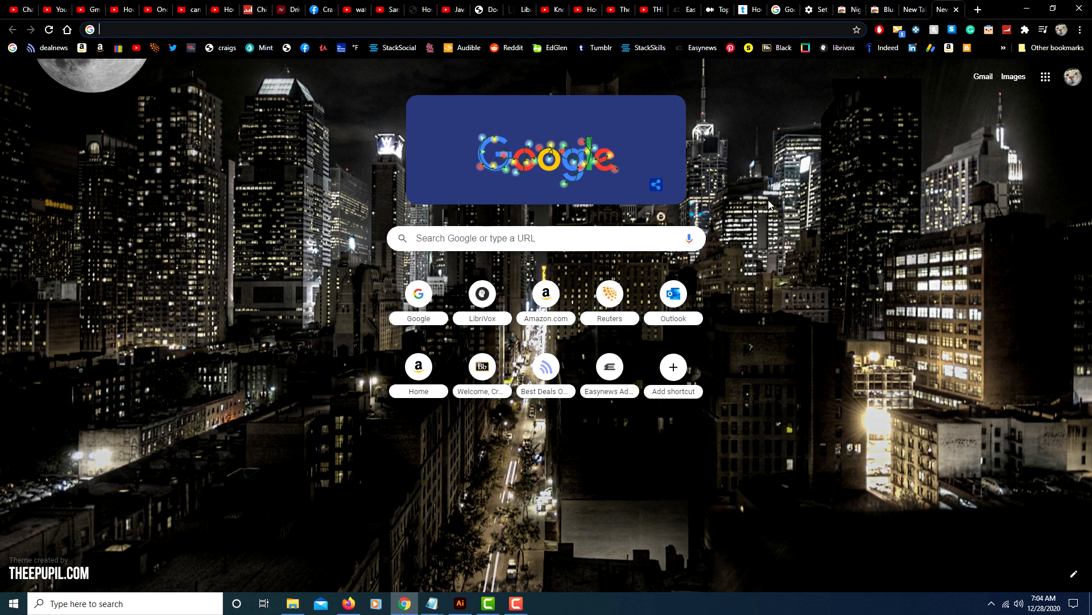
{"action": "mouse_move", "coordinate": [826, 419]}
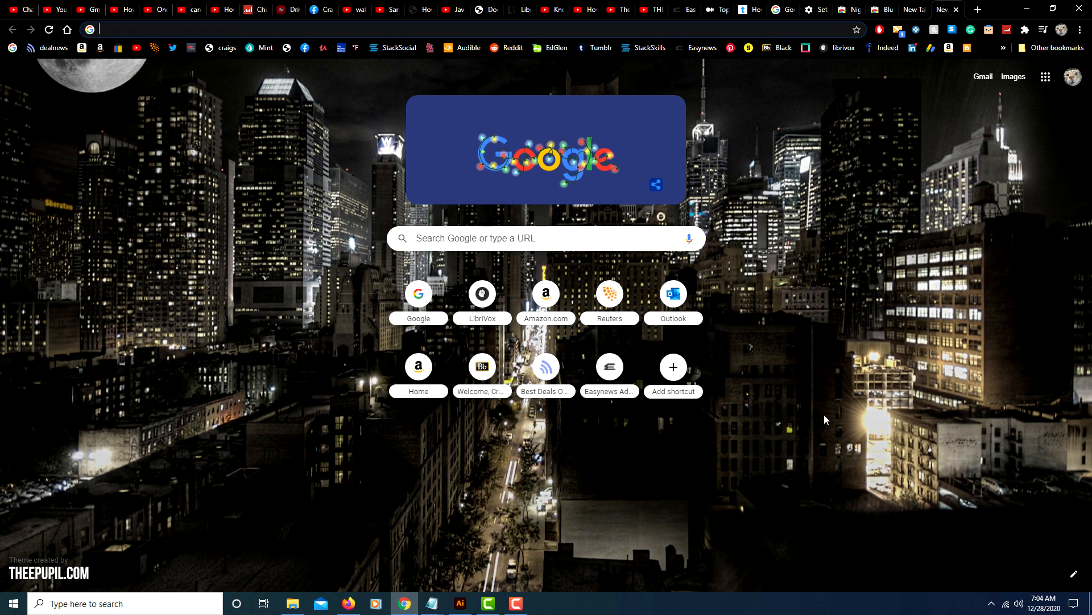